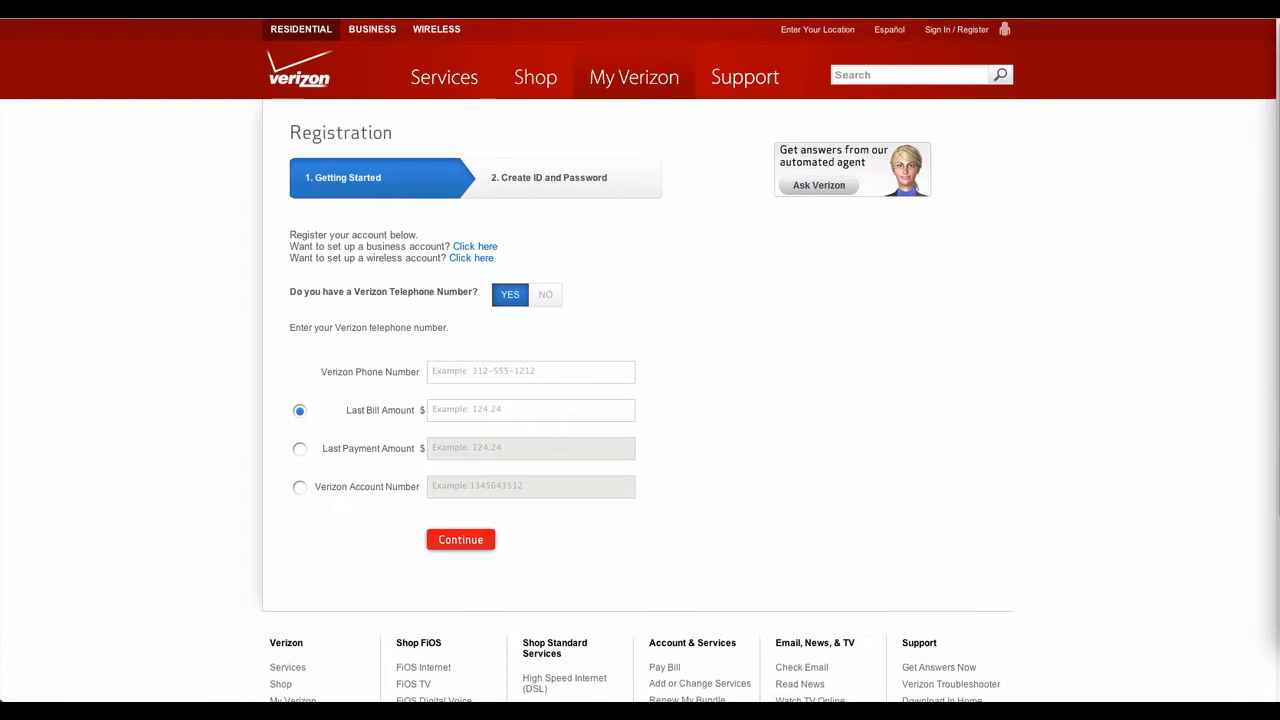
mouse_move(208, 224)
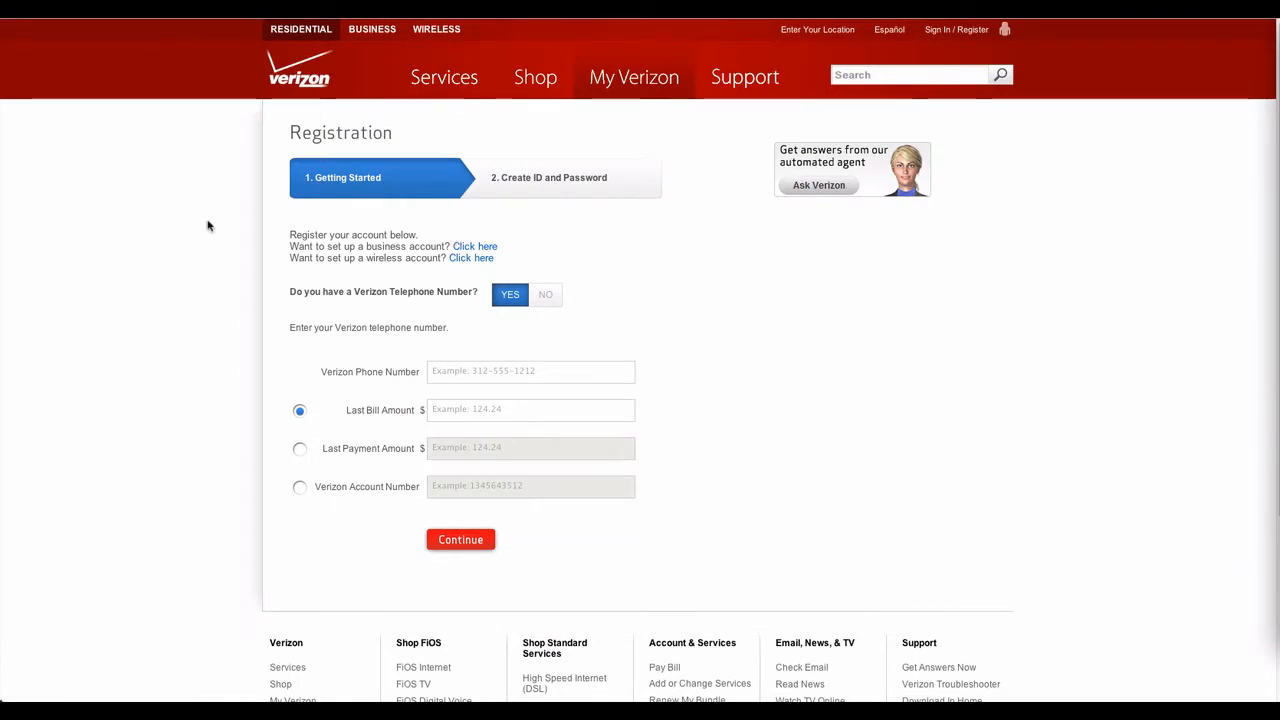
mouse_move(224, 224)
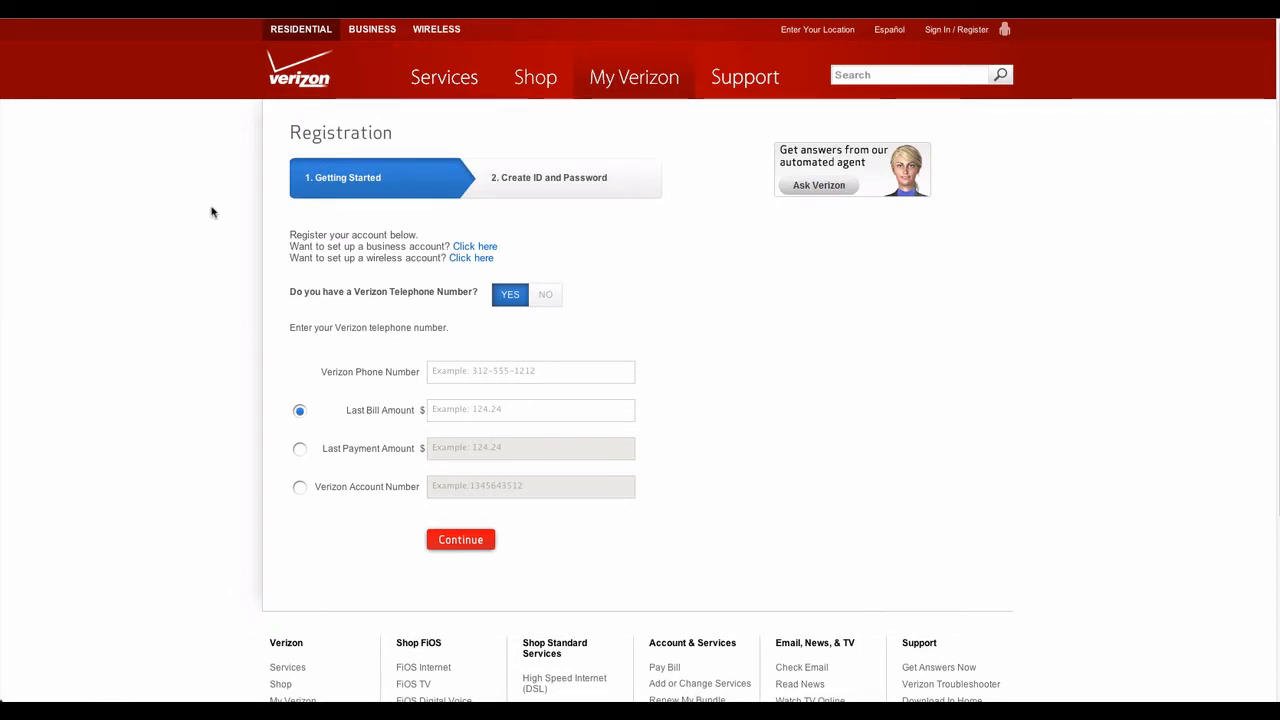
mouse_move(220, 428)
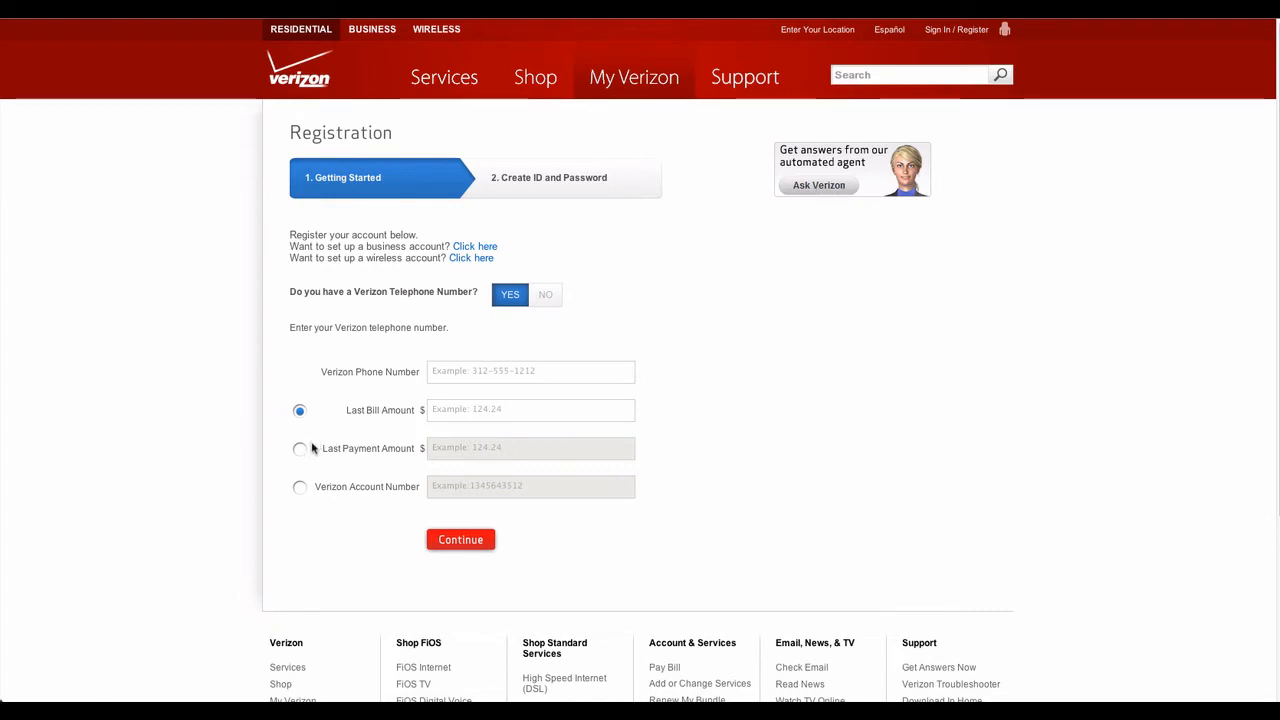
- Cycle the verification method between last bill amount, last payment amount and account number
click(300, 448)
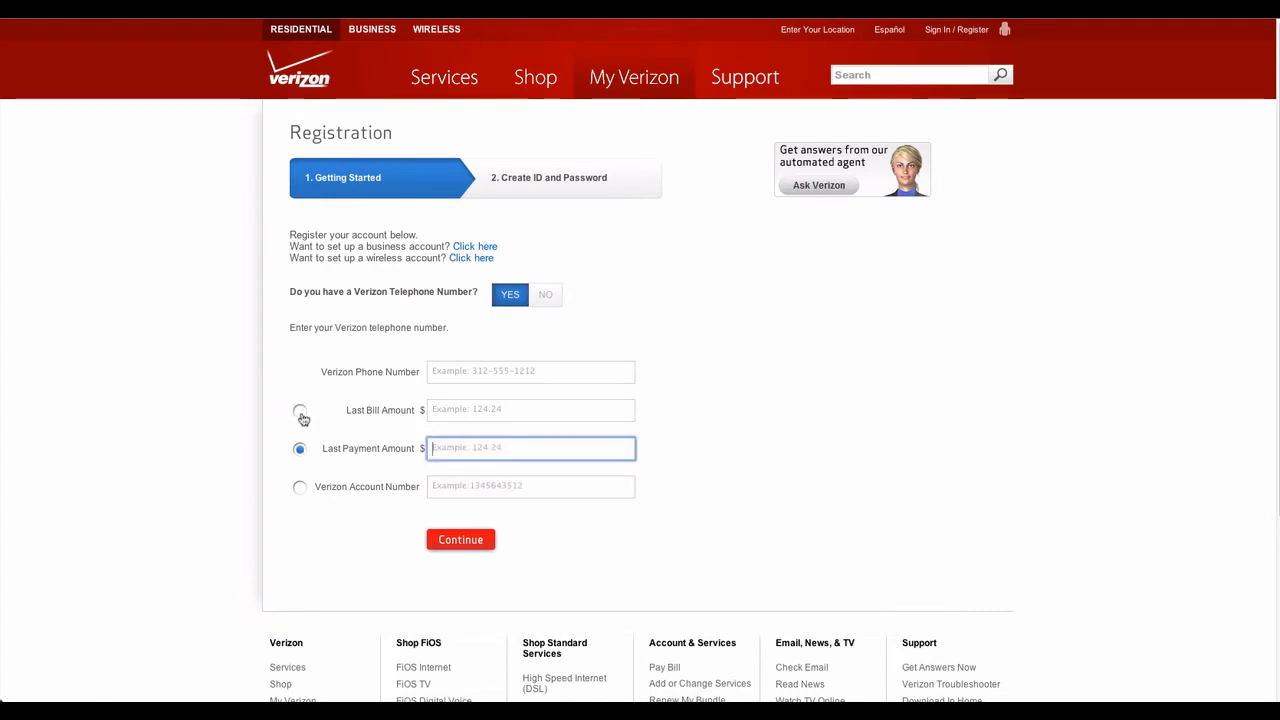
click(300, 410)
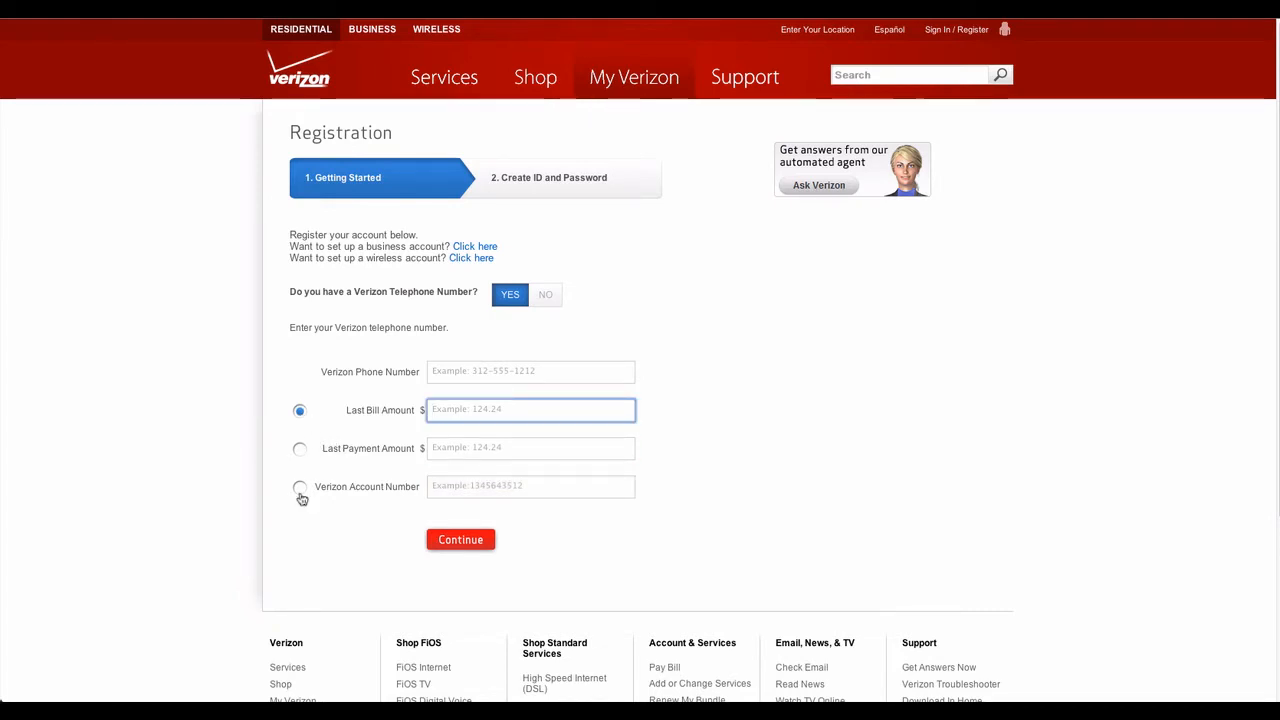
click(300, 488)
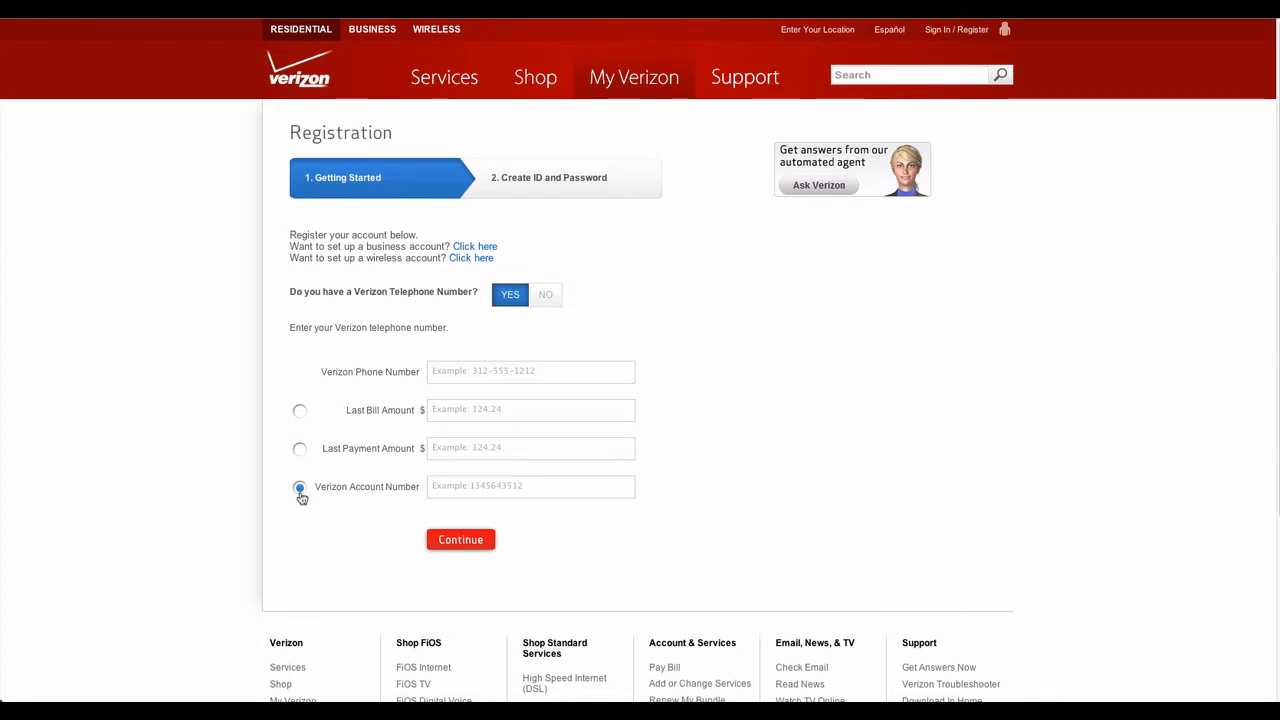
click(300, 448)
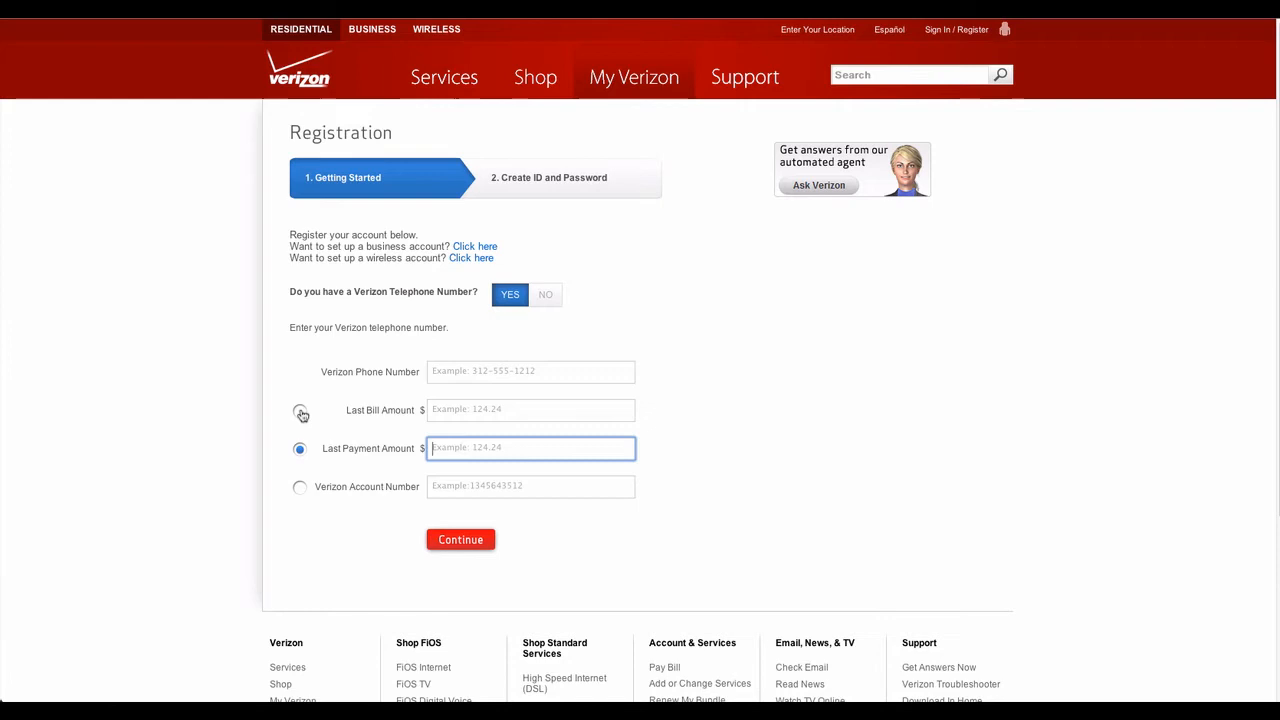
click(300, 410)
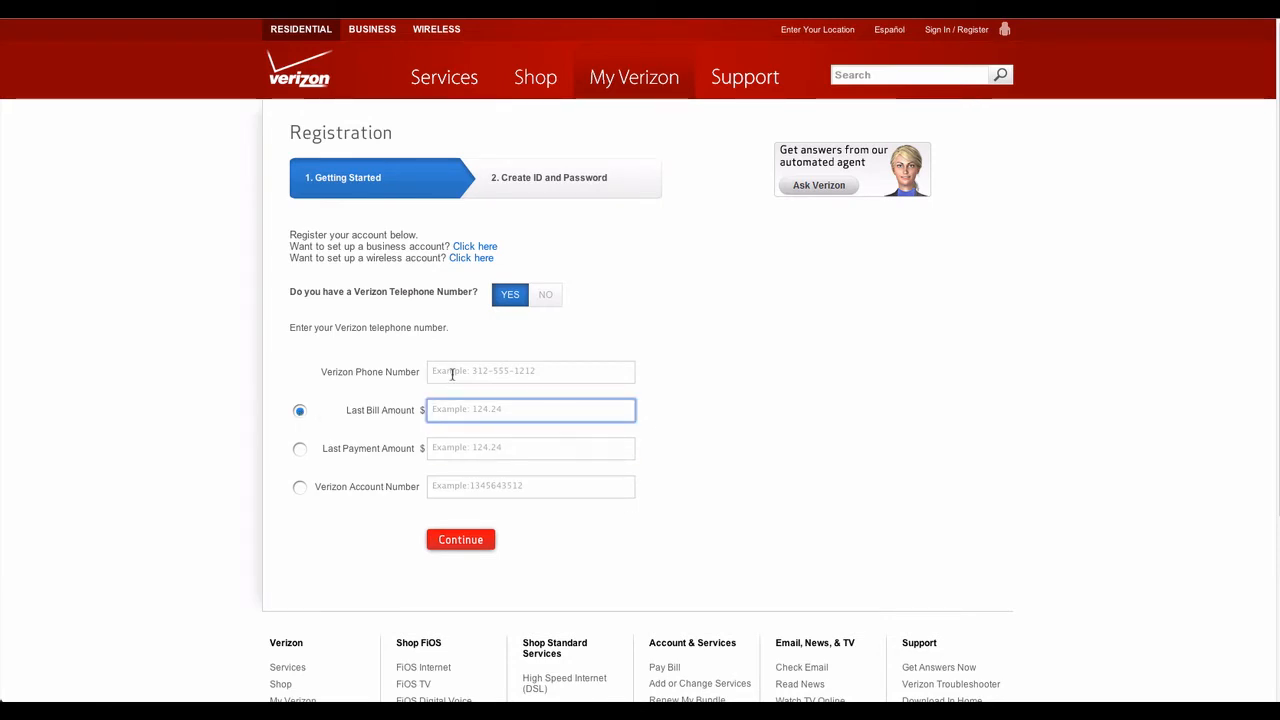
- Leave the phone number and payment amount empty to show their warnings, then view where the account number is found
click(460, 540)
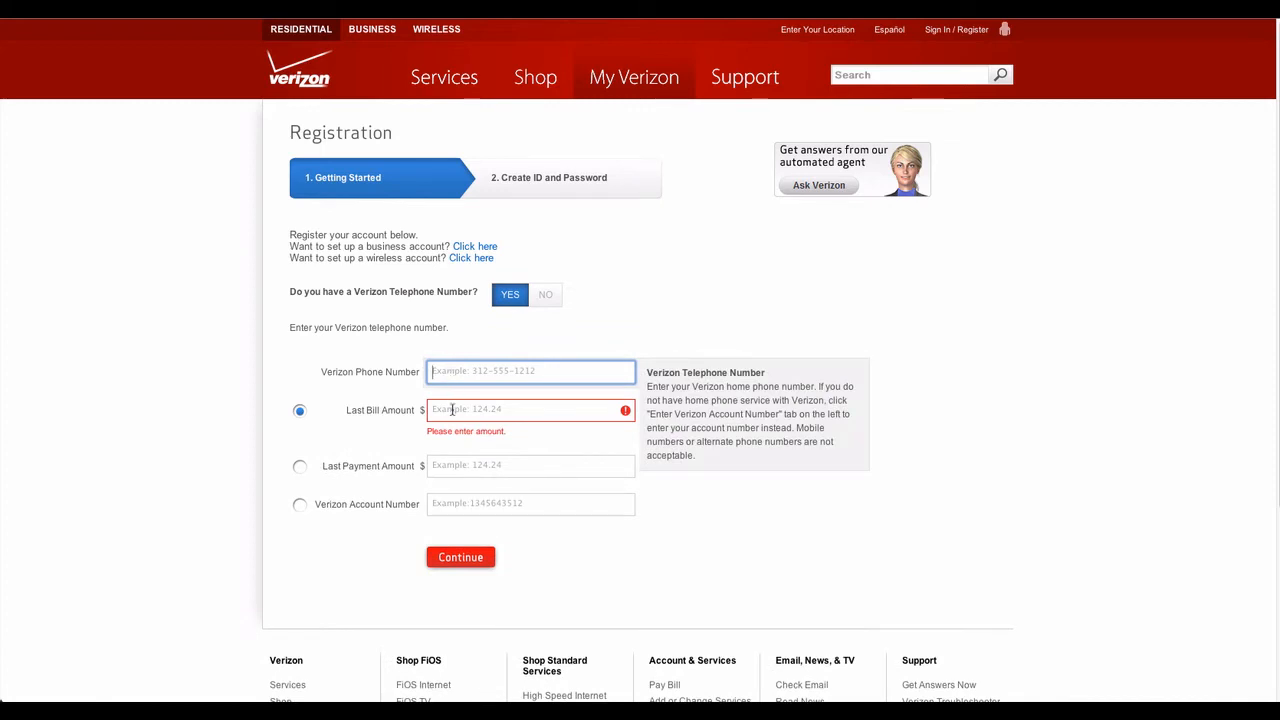
click(460, 556)
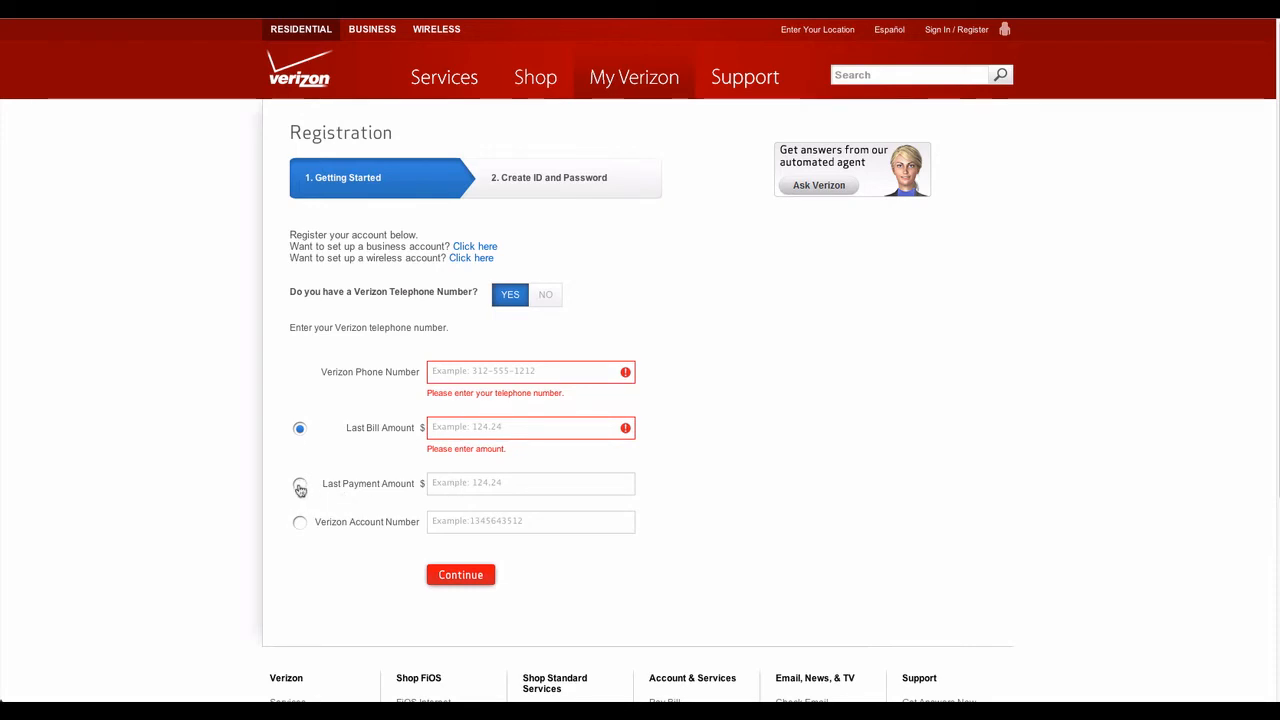
click(300, 486)
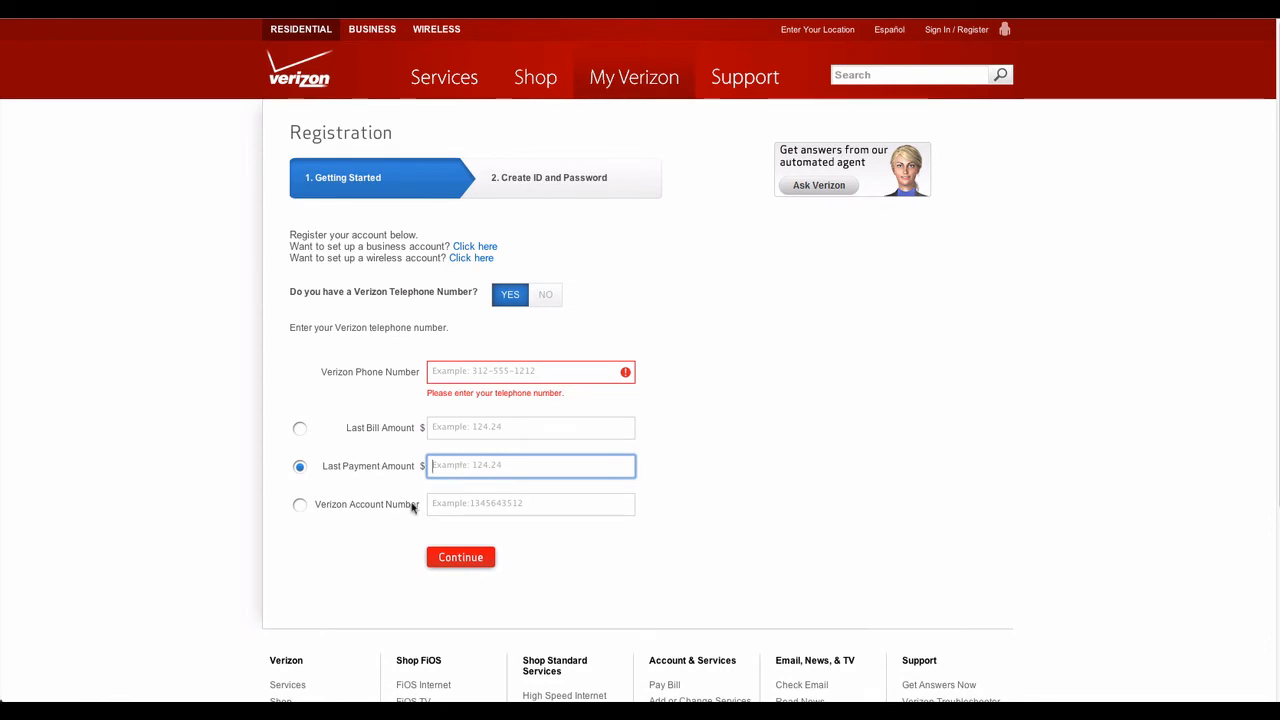
click(460, 556)
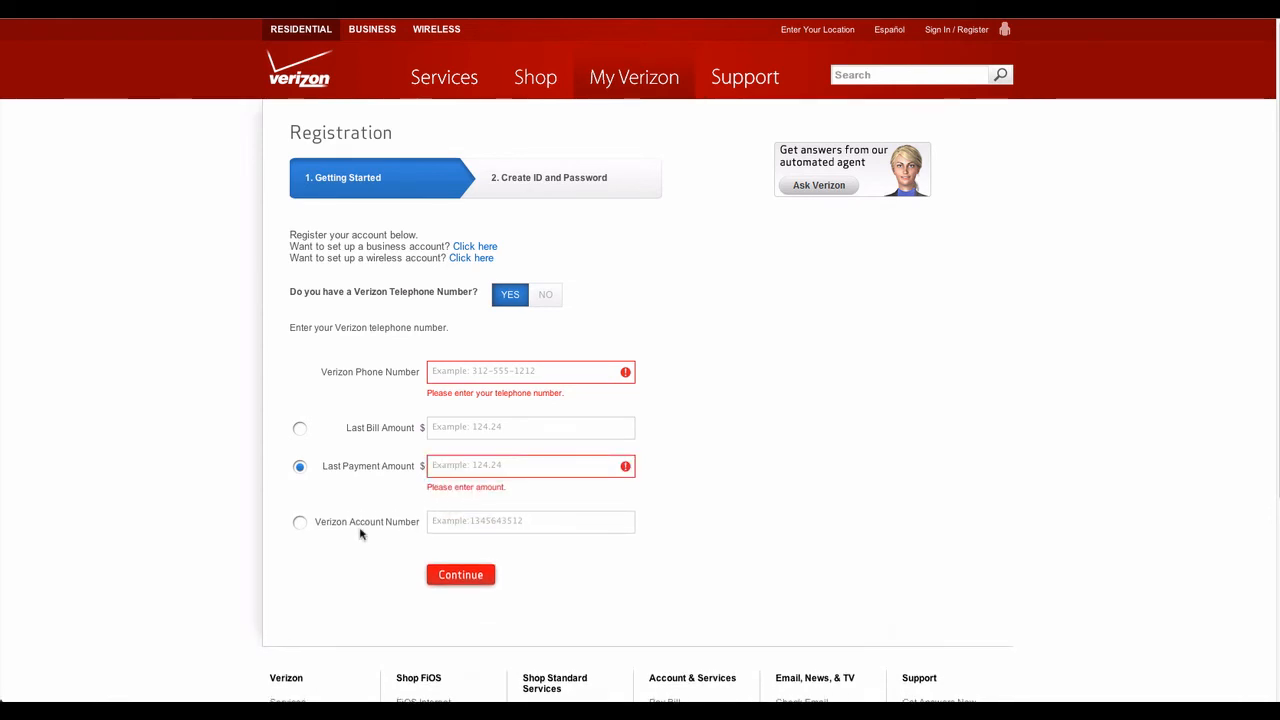
click(300, 520)
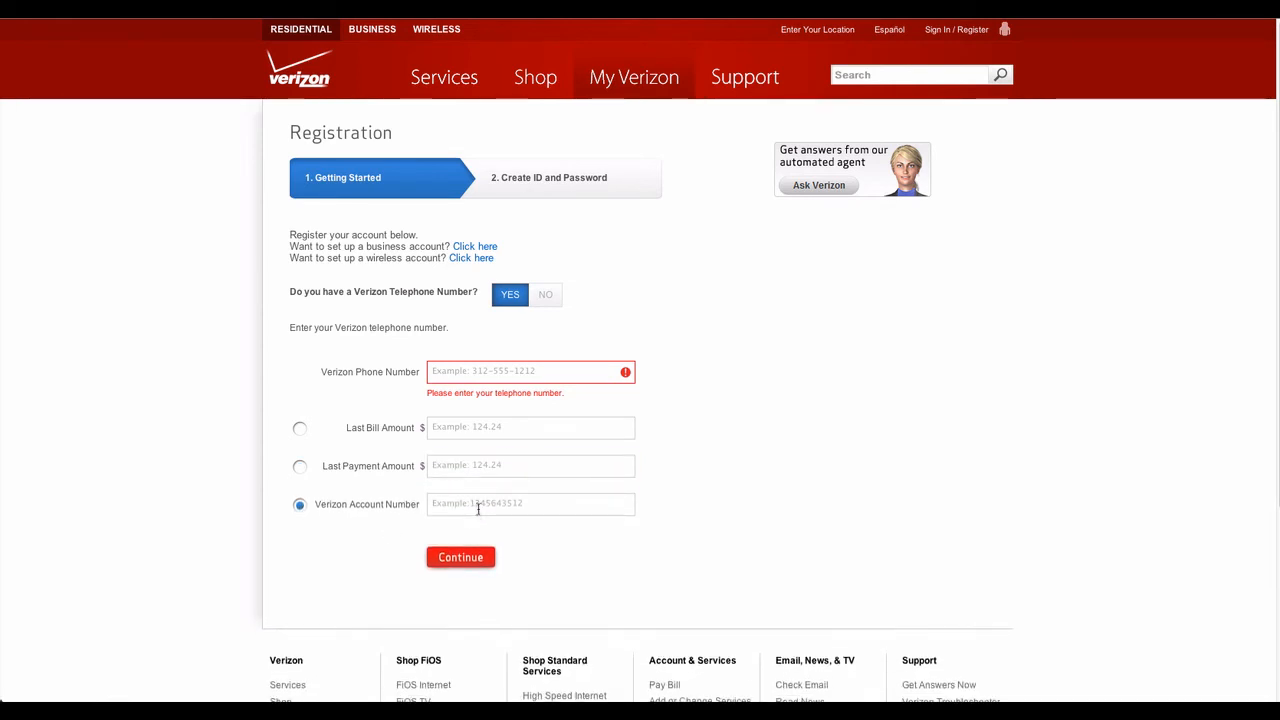
click(530, 504)
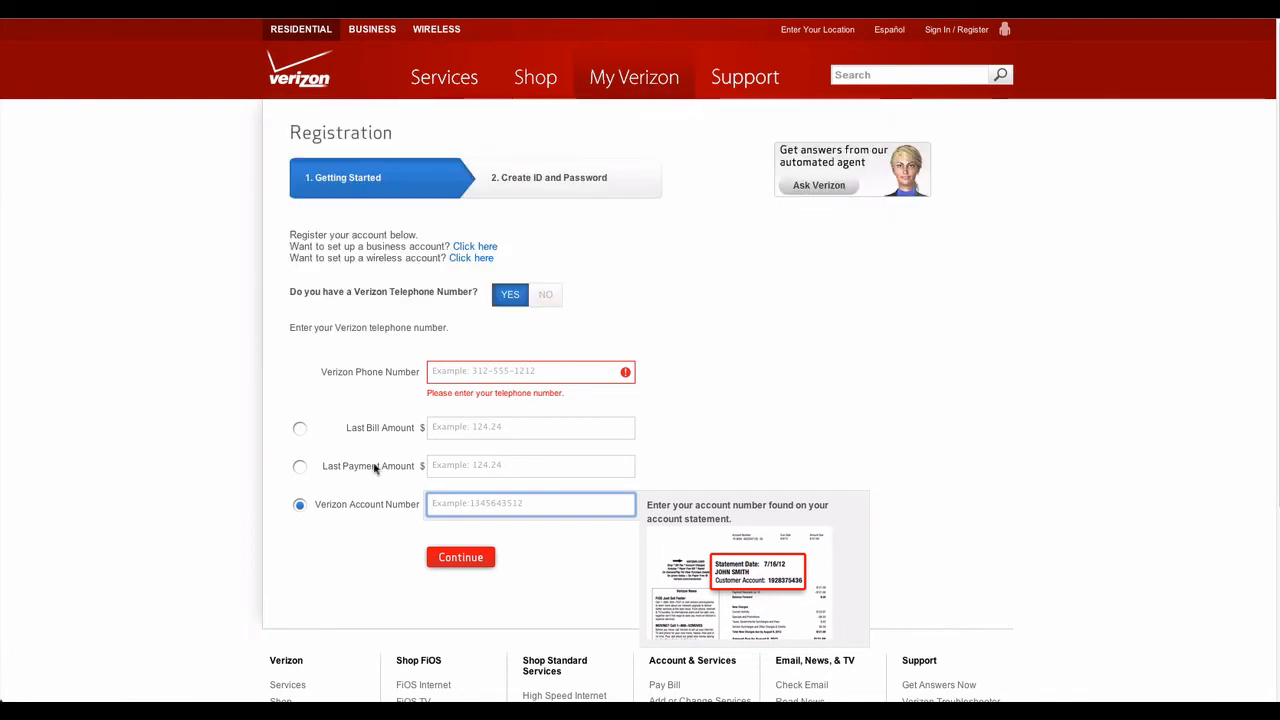
mouse_move(444, 76)
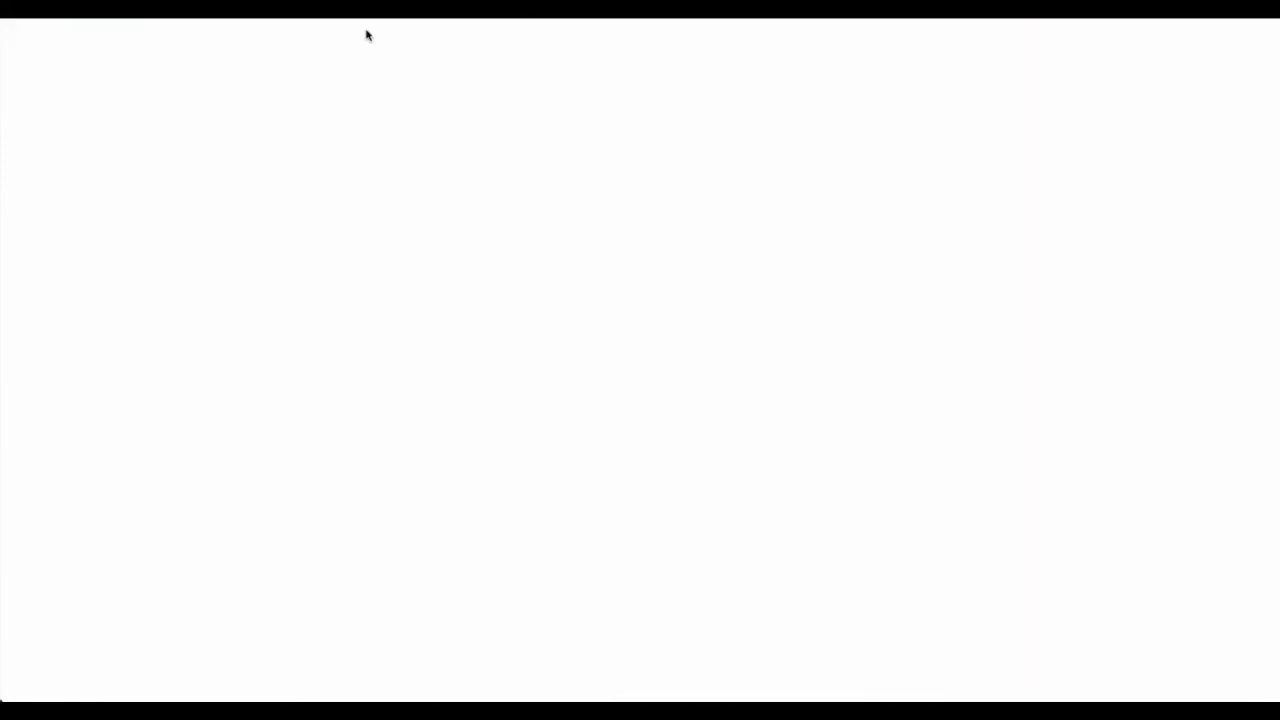
- Go to the Business section of the site, then to the Wireless section
click(398, 30)
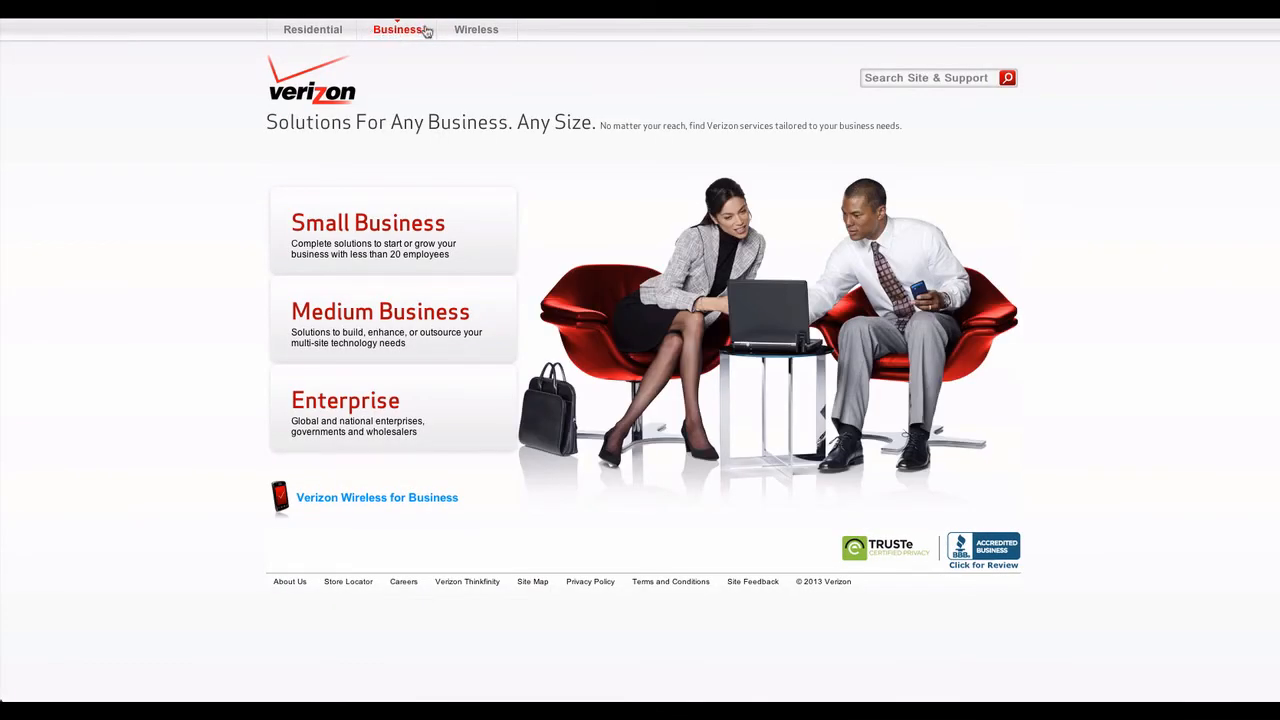
mouse_move(476, 30)
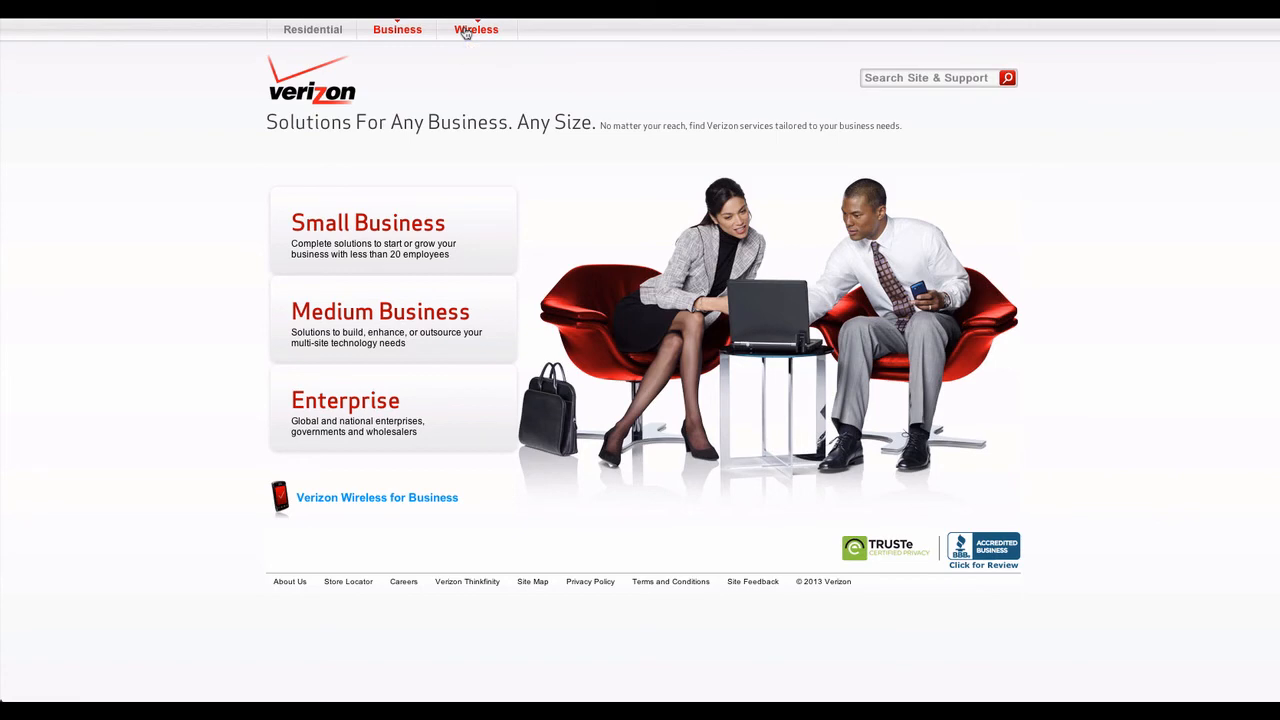
click(476, 30)
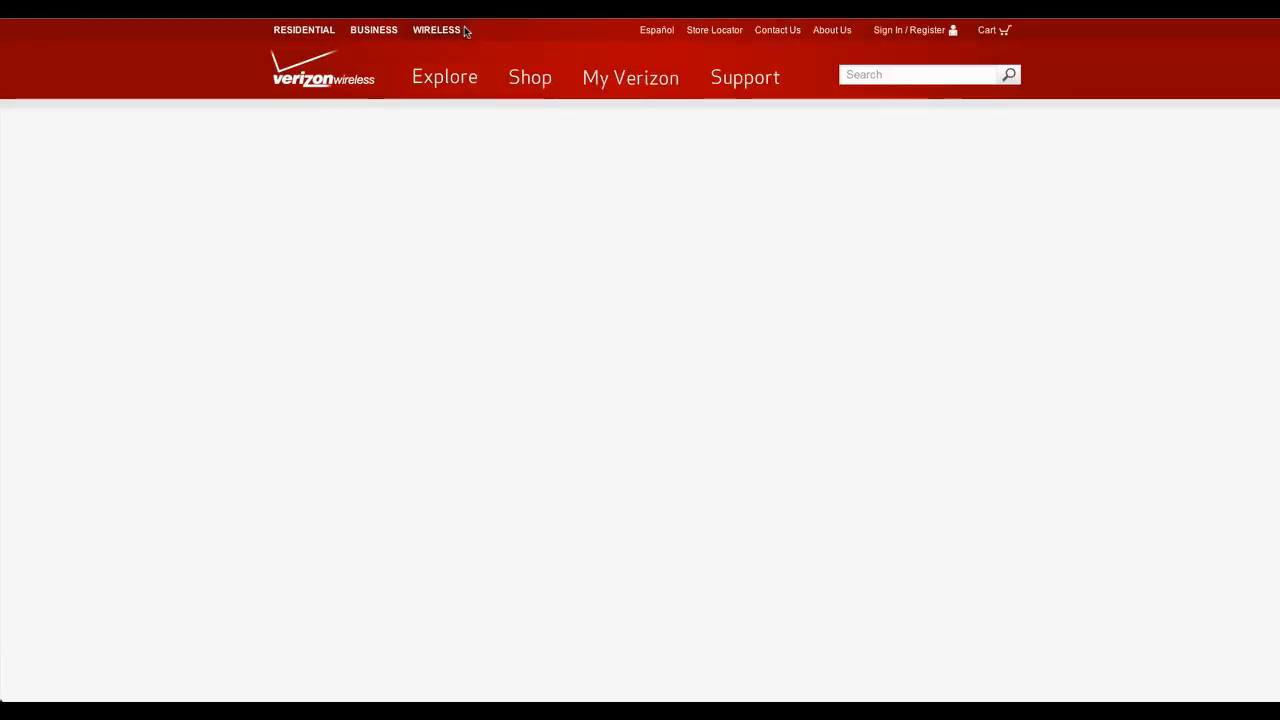